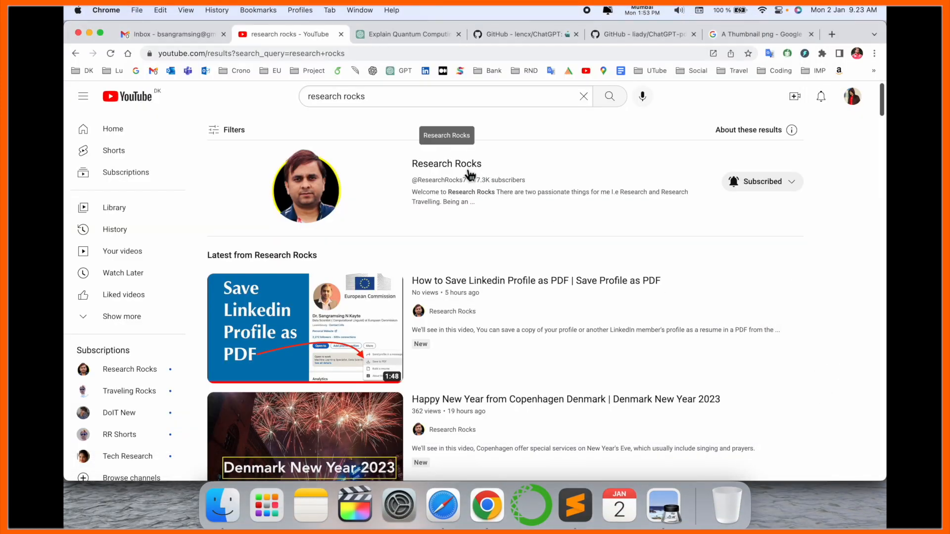
Open the Research Rocks channel page, then switch to the quantum computing chat
{"action": "left_click", "coordinate": [447, 164]}
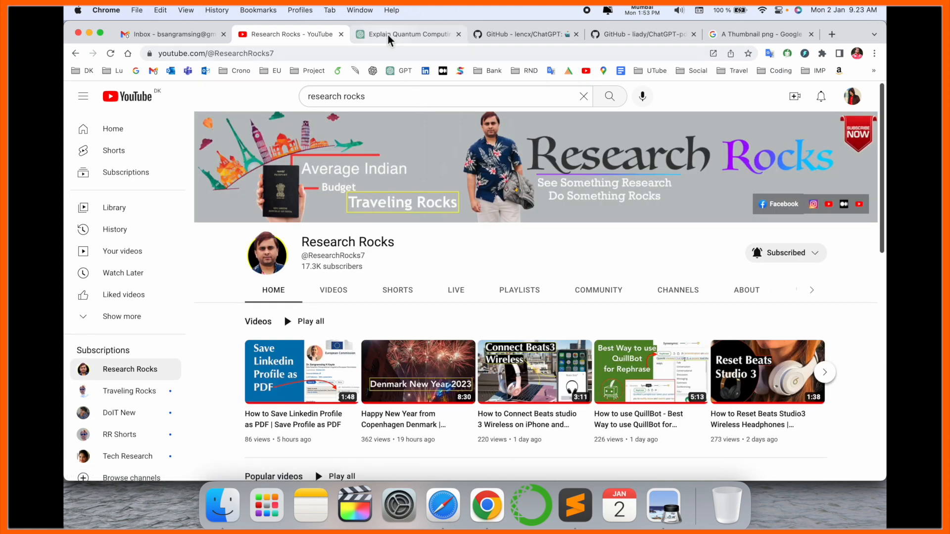
{"action": "left_click", "coordinate": [405, 33]}
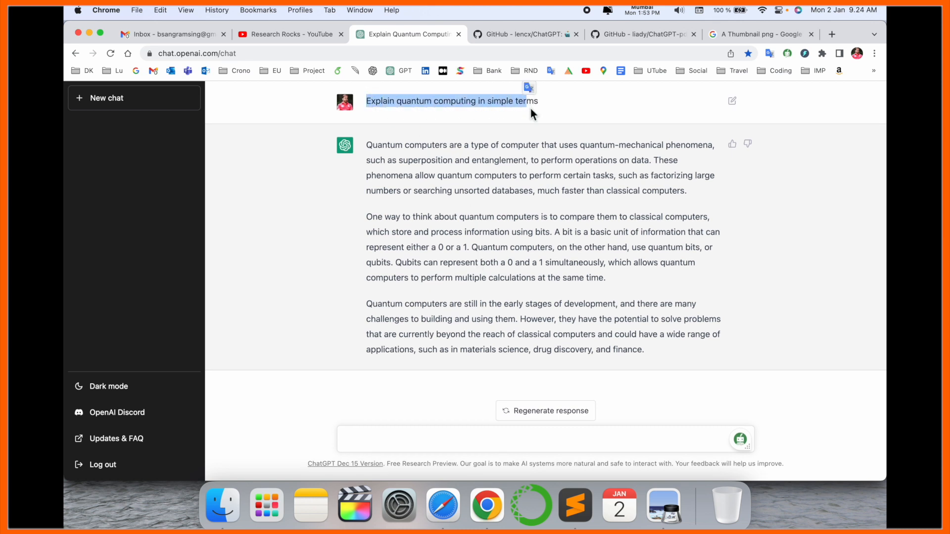
{"action": "mouse_move", "coordinate": [532, 333]}
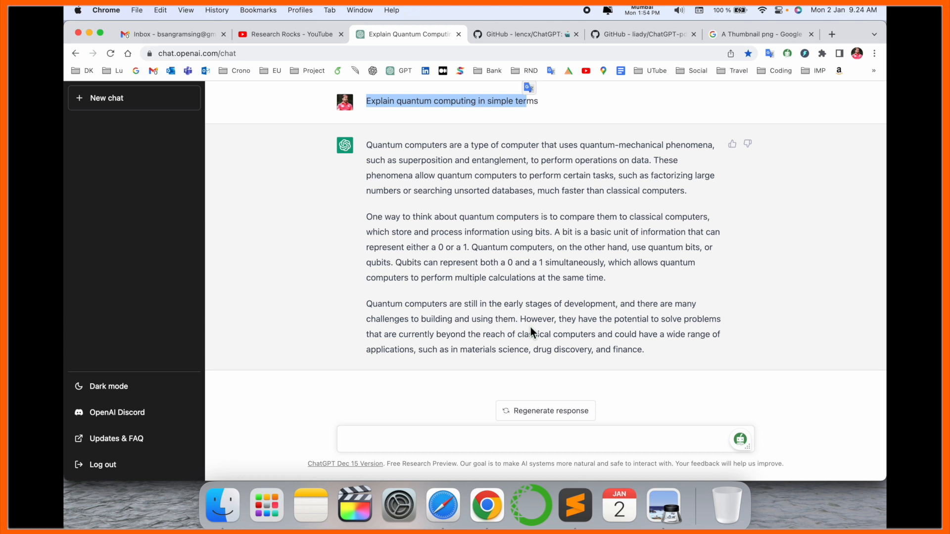
{"action": "mouse_move", "coordinate": [509, 58]}
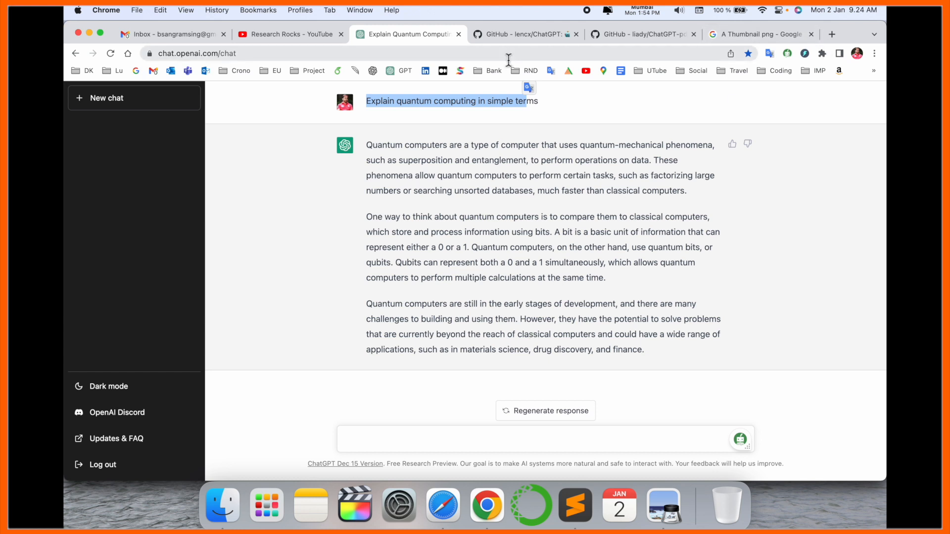
{"action": "left_click", "coordinate": [136, 70]}
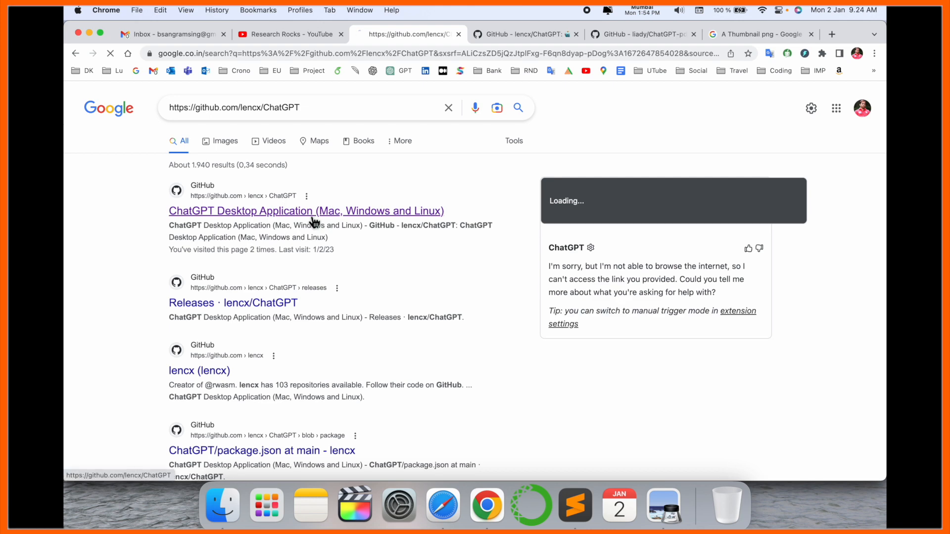
Open the lencx ChatGPT Desktop Application page and download ChatGPT_0.7.4_x64.dmg for Mac
{"action": "left_click", "coordinate": [306, 211]}
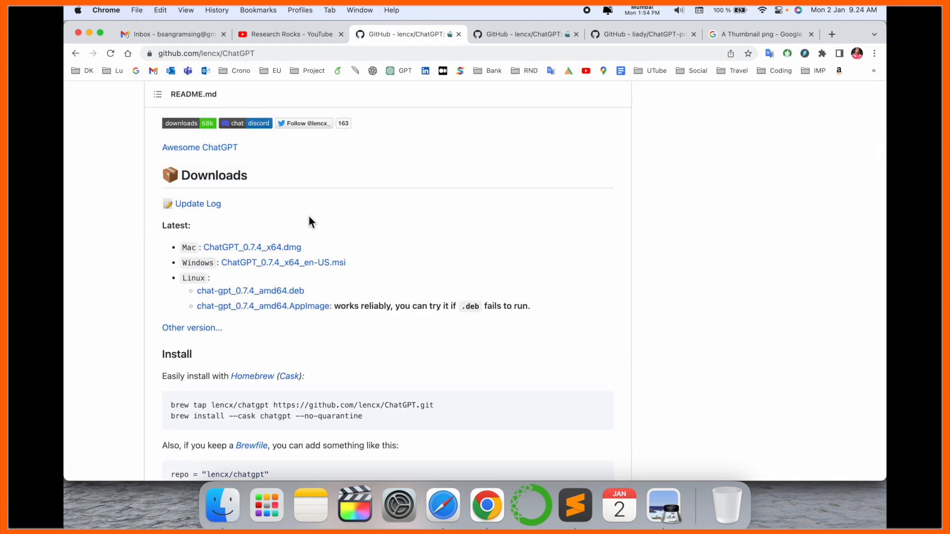
{"action": "mouse_move", "coordinate": [314, 245]}
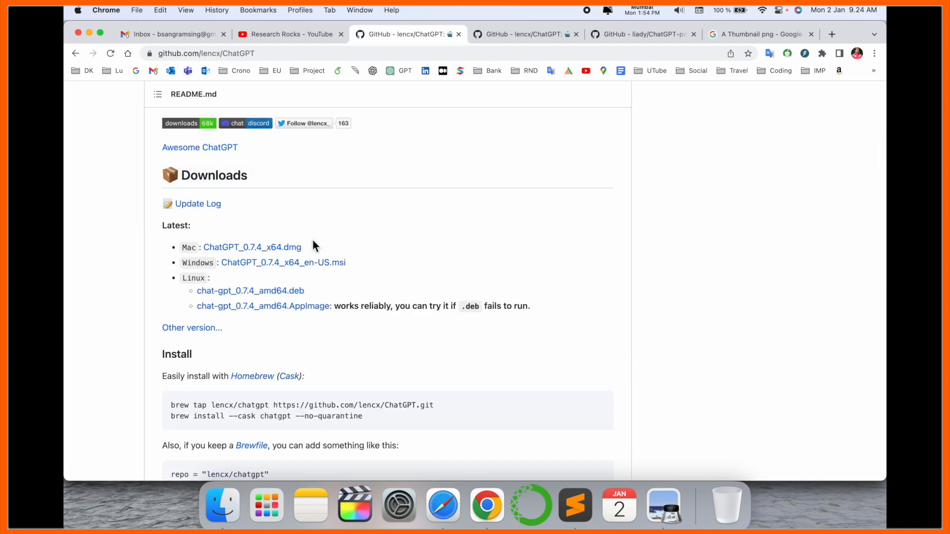
{"action": "left_click", "coordinate": [253, 247]}
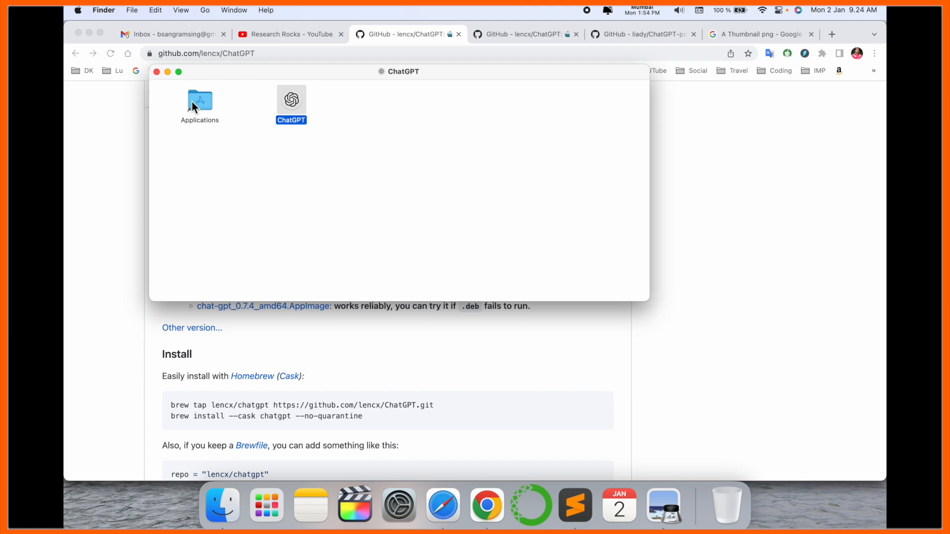
Check the installed applications and launch the newly installed ChatGPT app
{"action": "left_click", "coordinate": [265, 504]}
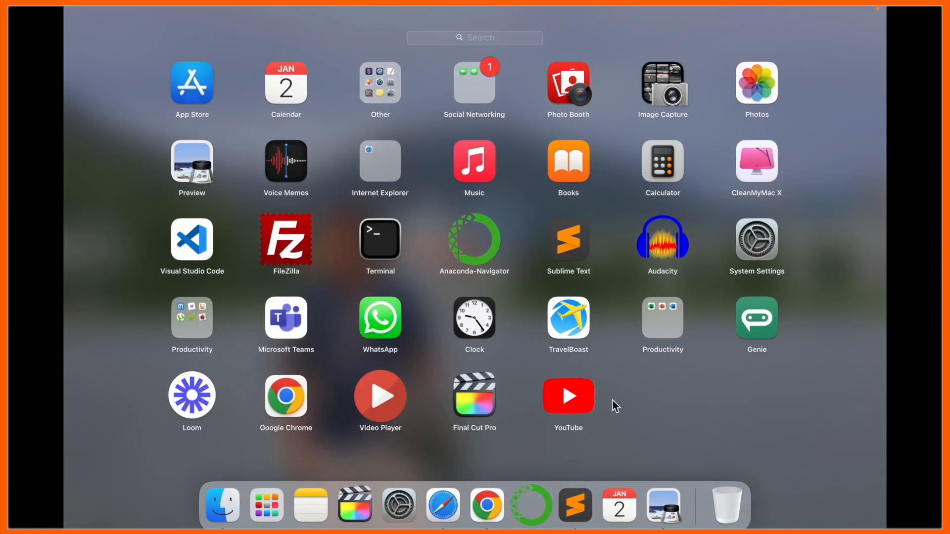
{"action": "mouse_move", "coordinate": [643, 399]}
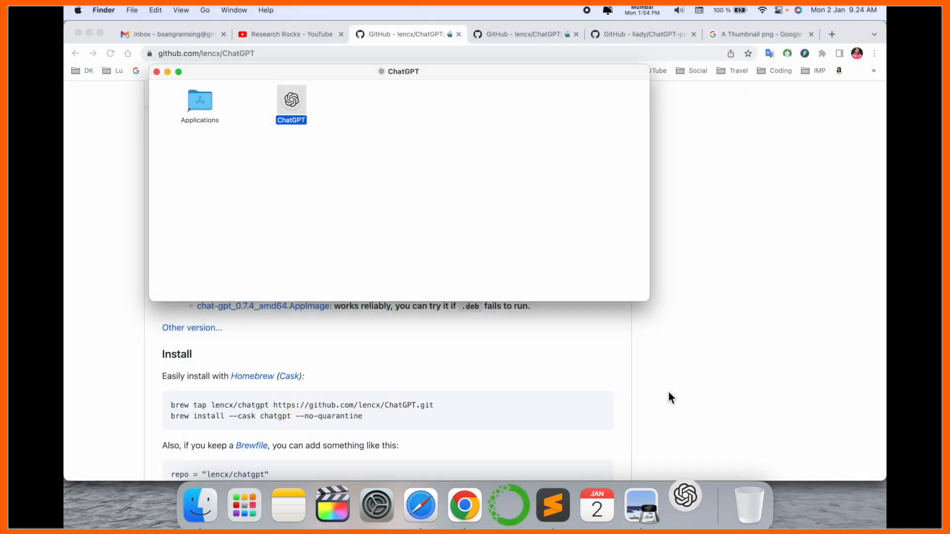
{"action": "double_click", "coordinate": [291, 99]}
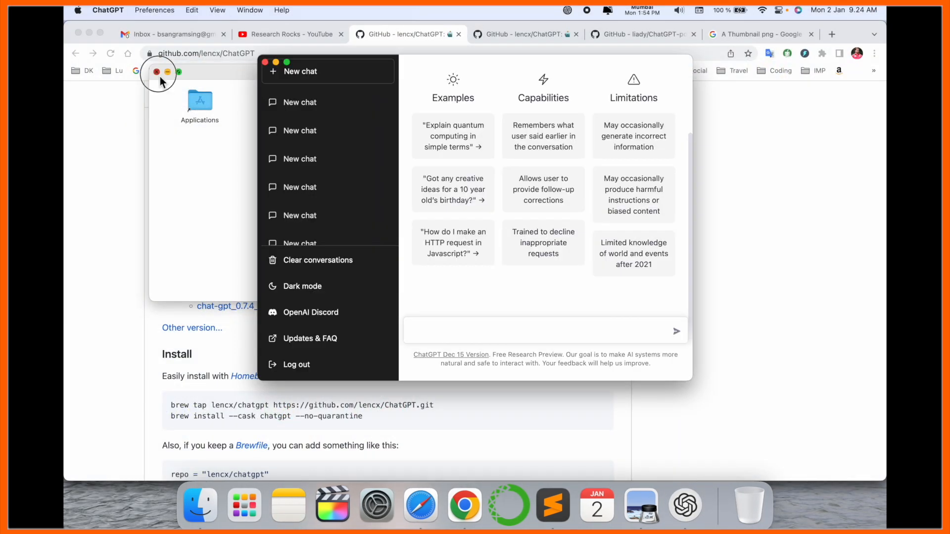
Close the installer window, clear and confirm deleting all saved conversations, ready for a new question
{"action": "left_click", "coordinate": [177, 71]}
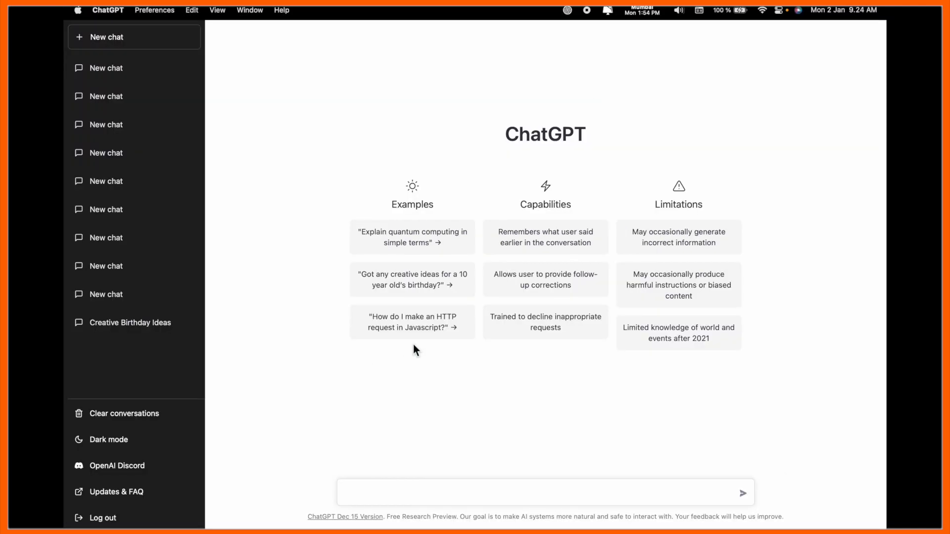
{"action": "mouse_move", "coordinate": [109, 422]}
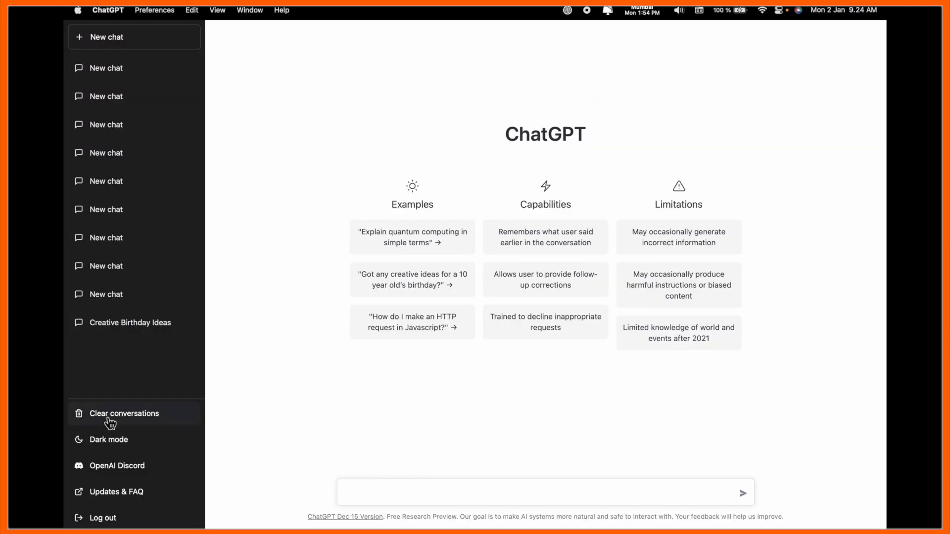
{"action": "left_click", "coordinate": [125, 414]}
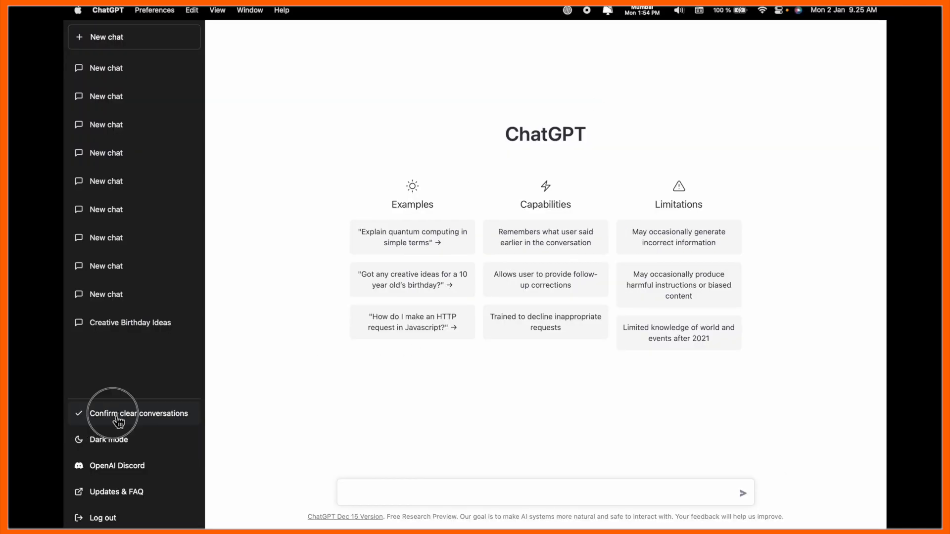
{"action": "left_click", "coordinate": [138, 414]}
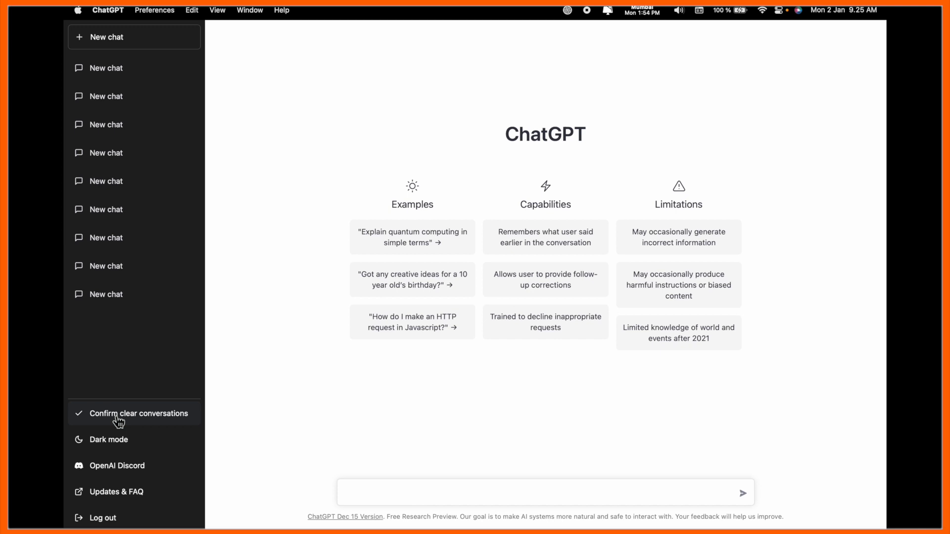
{"action": "left_click", "coordinate": [411, 237]}
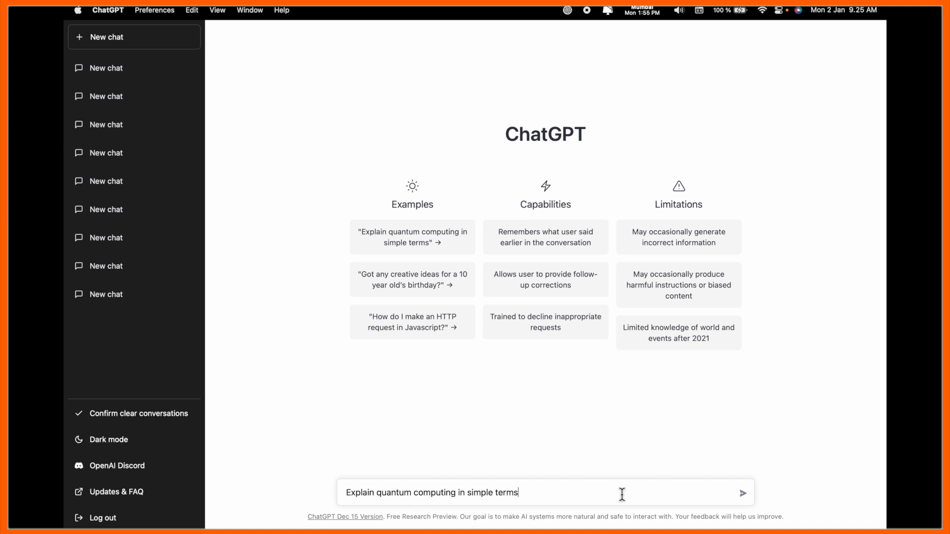
Submit the question 'Explain quantum computing in simple terms'
{"action": "left_click", "coordinate": [741, 493]}
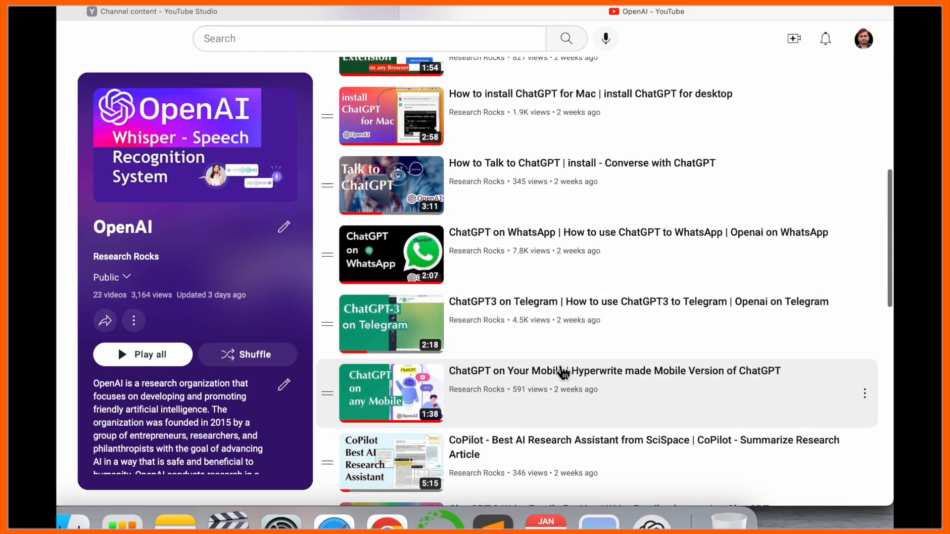
{"action": "scroll", "scroll_direction": "down", "scroll_amount": 3}
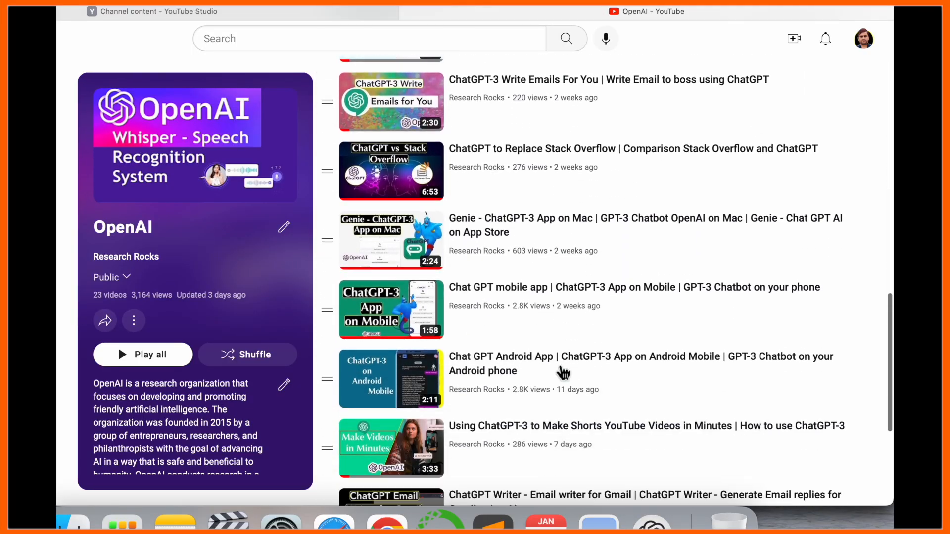
{"action": "scroll", "scroll_direction": "down", "scroll_amount": 3}
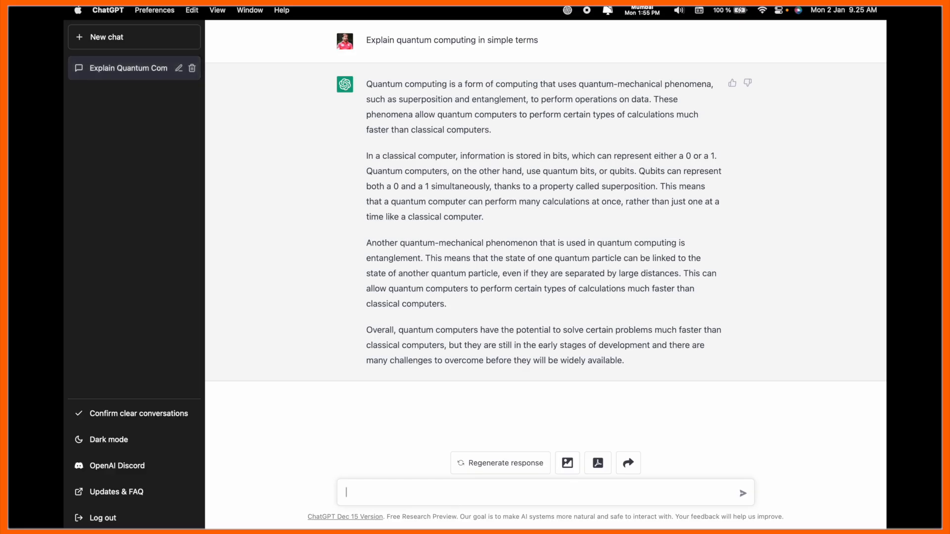
{"action": "mouse_move", "coordinate": [687, 483]}
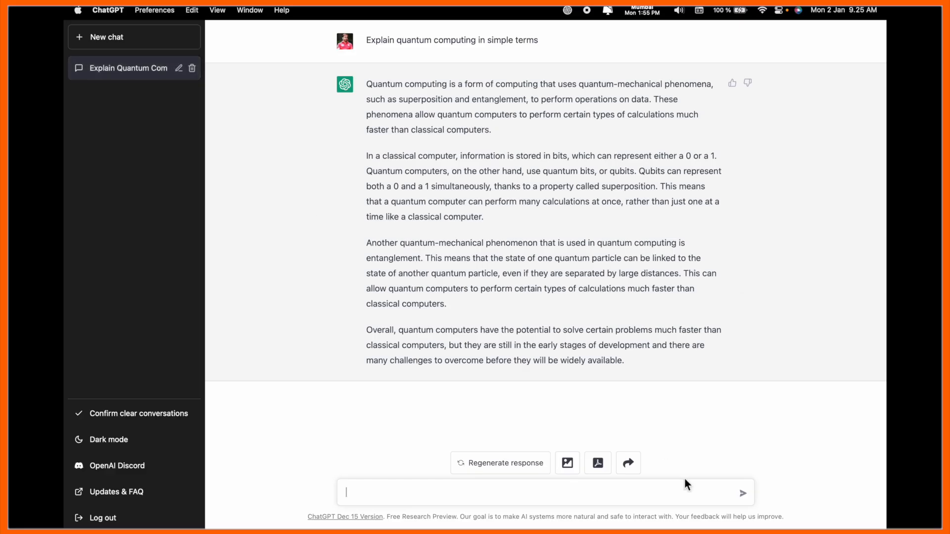
{"action": "mouse_move", "coordinate": [568, 463]}
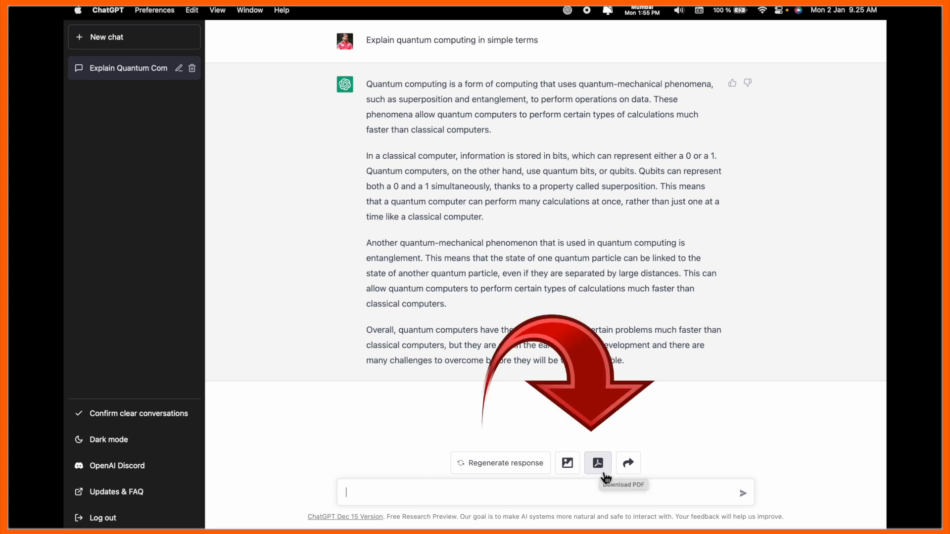
{"action": "mouse_move", "coordinate": [568, 463]}
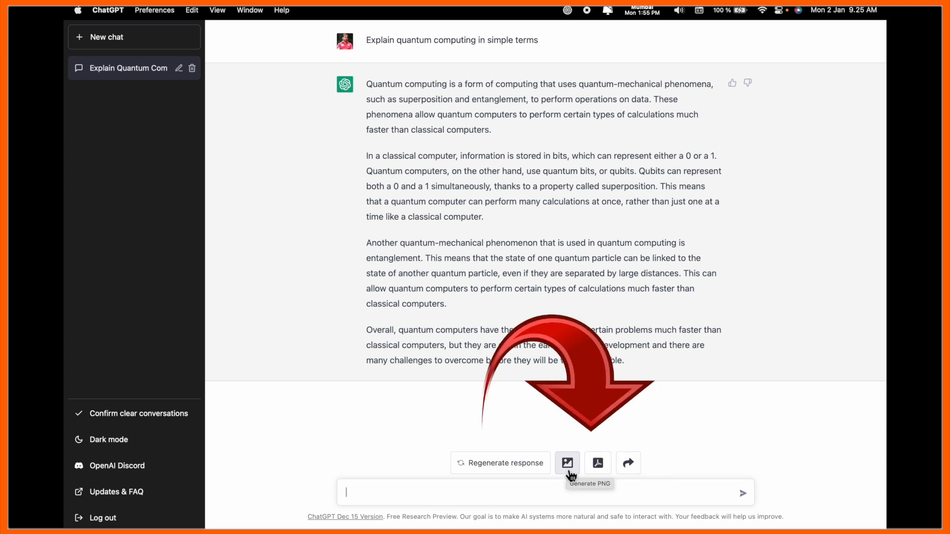
Save the quantum computing answer as a PNG image
{"action": "left_click", "coordinate": [568, 463]}
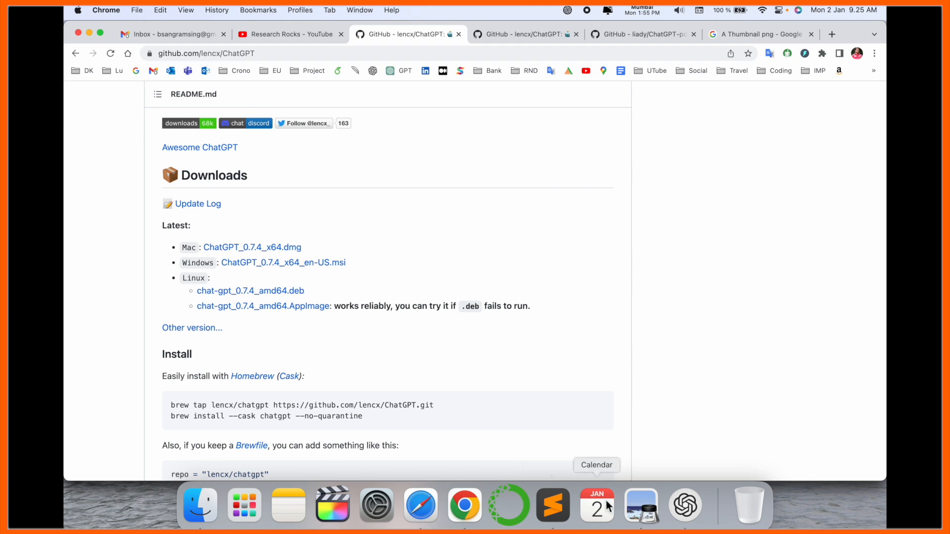
Open the exported chatgpt PDF from Downloads in Preview and read through it
{"action": "left_click", "coordinate": [685, 504]}
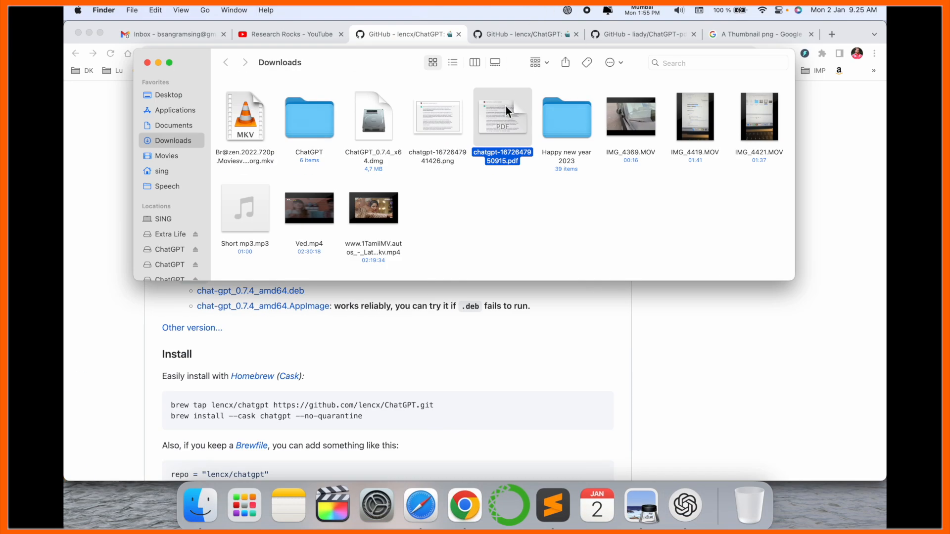
{"action": "double_click", "coordinate": [503, 118]}
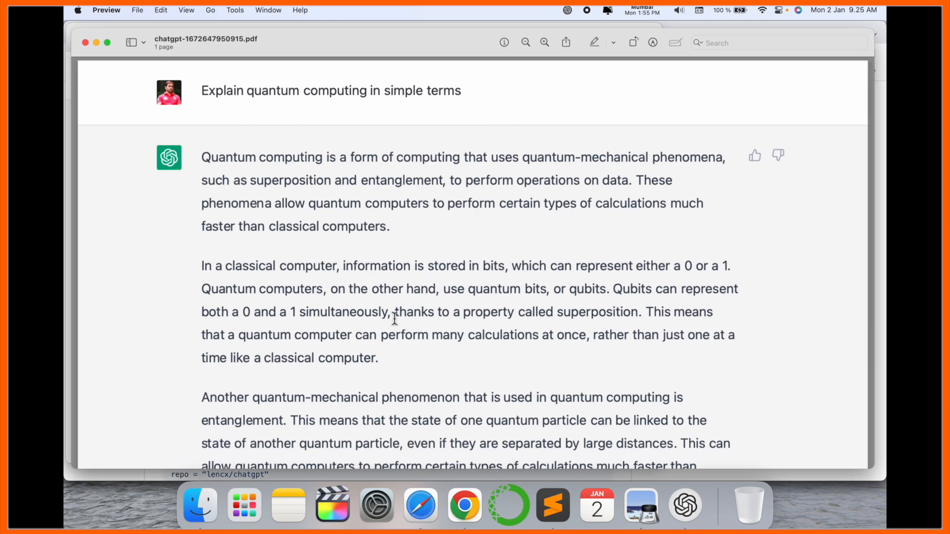
{"action": "scroll", "scroll_direction": "down", "scroll_amount": 3}
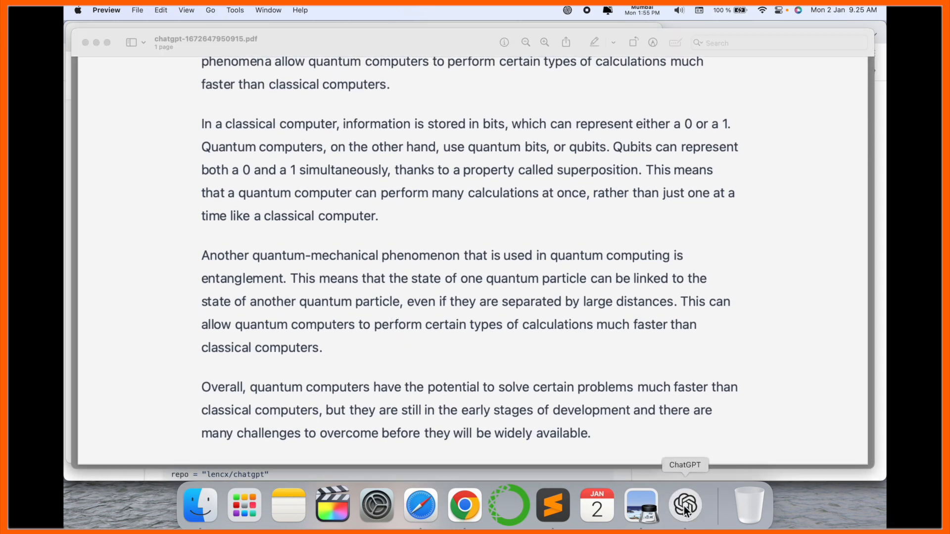
Share the quantum computing chat as an HTML web page and select its link in Chrome
{"action": "left_click", "coordinate": [685, 505]}
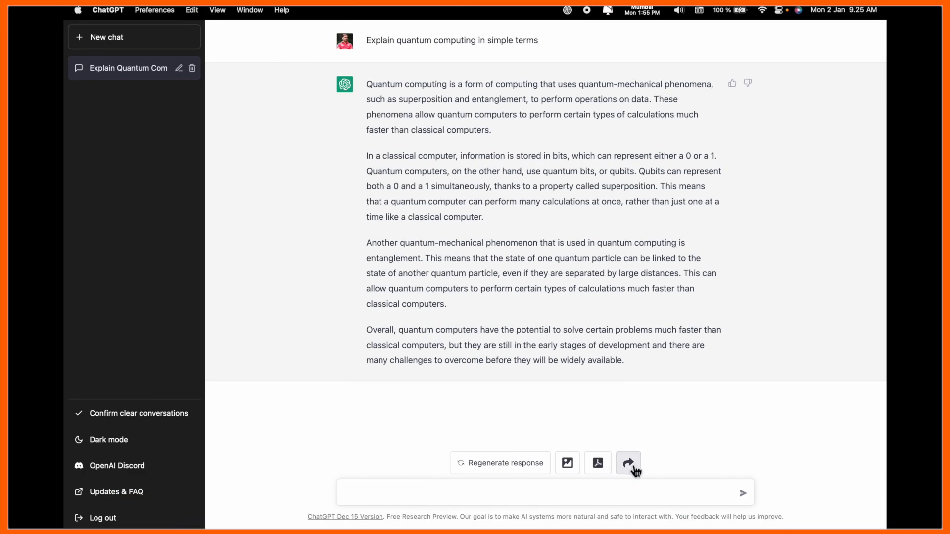
{"action": "left_click", "coordinate": [629, 462]}
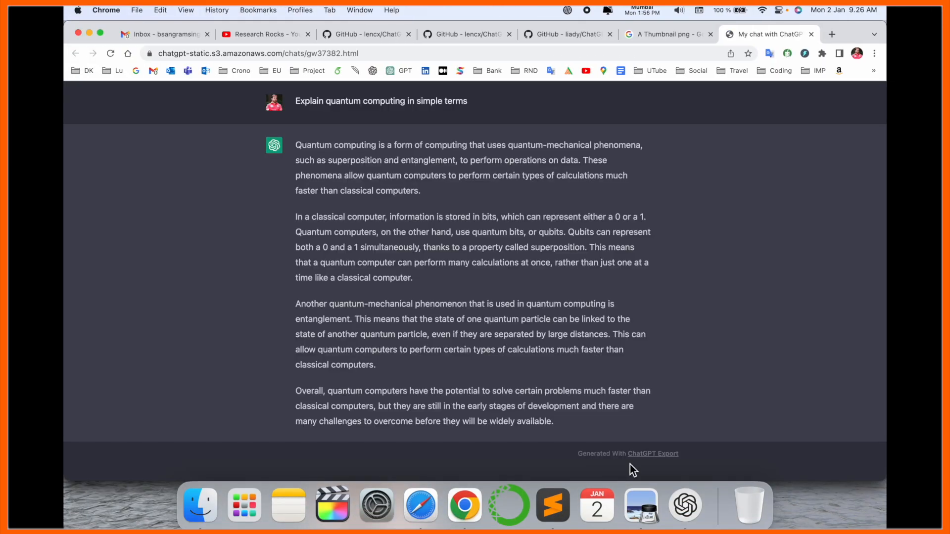
{"action": "left_click", "coordinate": [269, 53]}
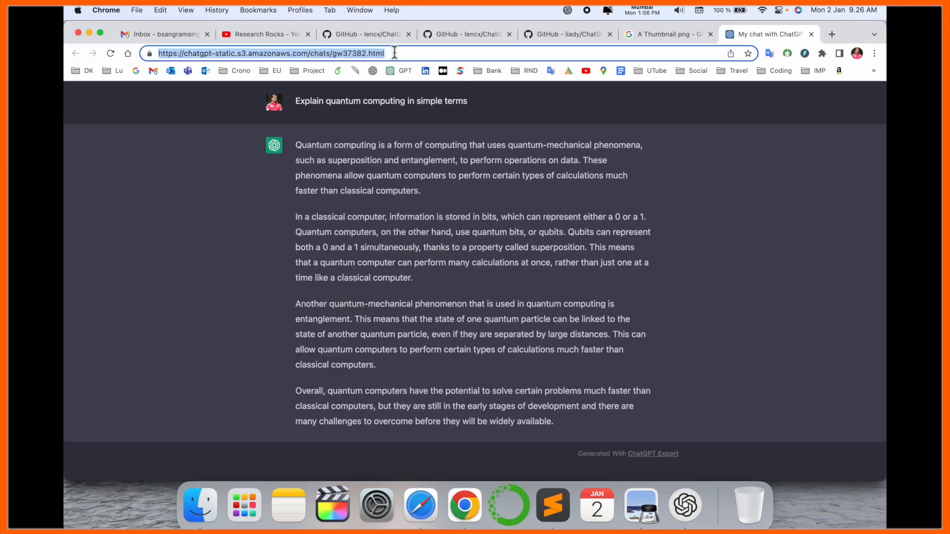